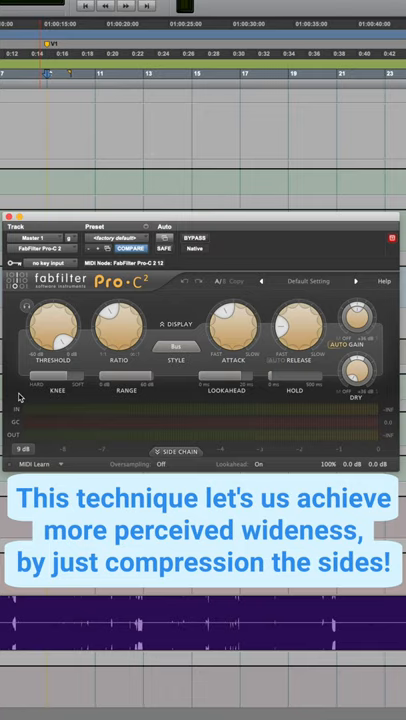
Set Pro-C 2 to compress only the side channel, then bypass it for a before/after comparison.
{"action": "left_click", "coordinate": [172, 480]}
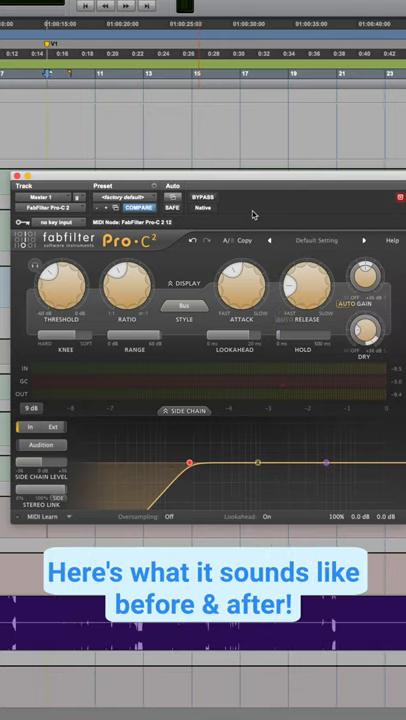
{"action": "left_click", "coordinate": [204, 198]}
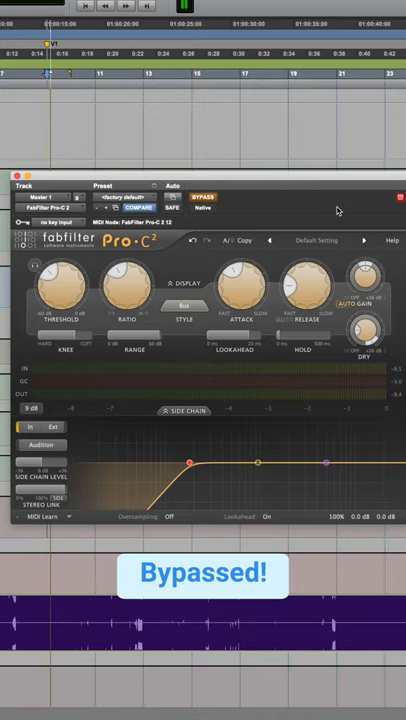